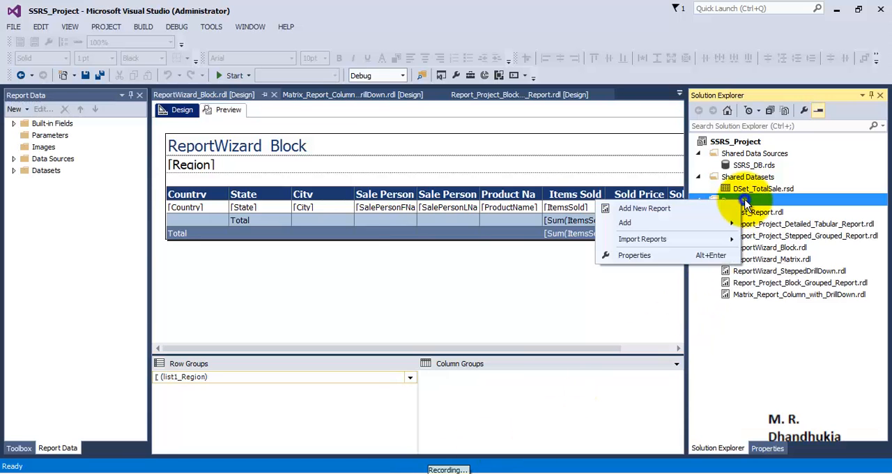
Step: Add a new report through the Report Wizard using the shared SSRS_DB data source
left_click(642, 208)
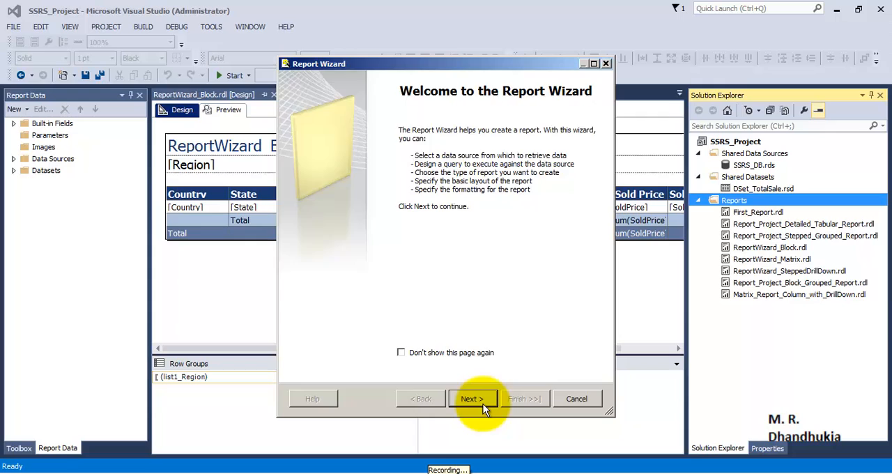
left_click(471, 398)
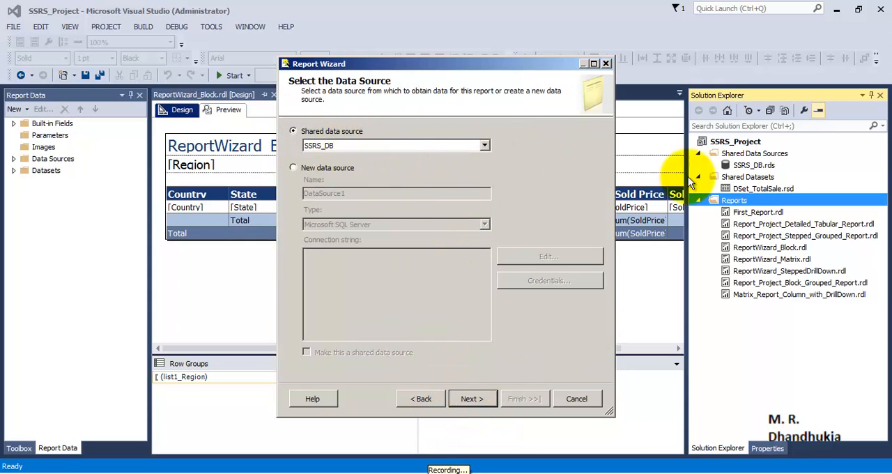
mouse_move(472, 398)
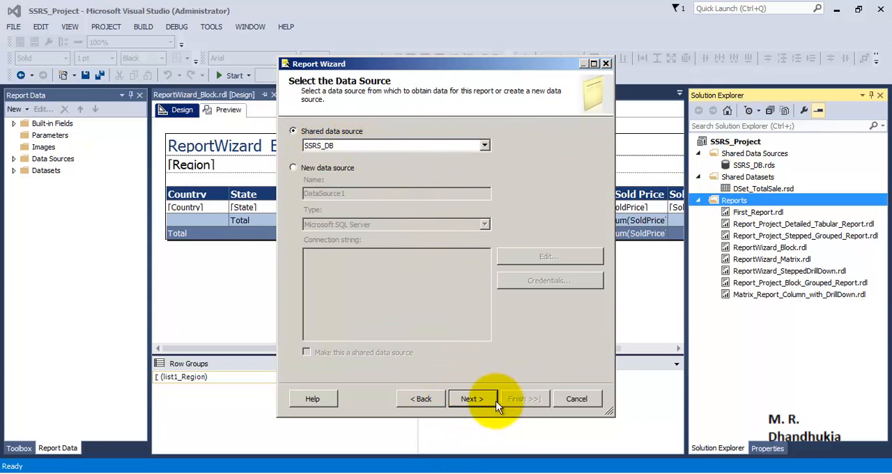
left_click(472, 397)
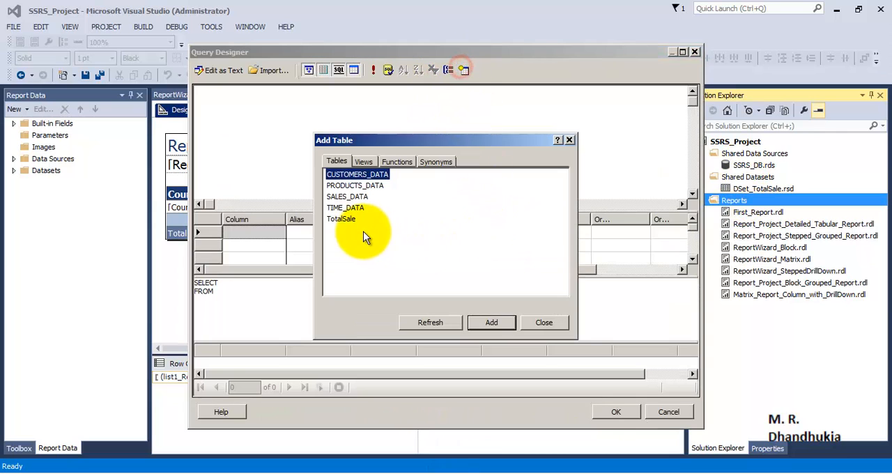
Step: Build a query in Query Builder that selects all columns from the TotalSale table
left_click(490, 322)
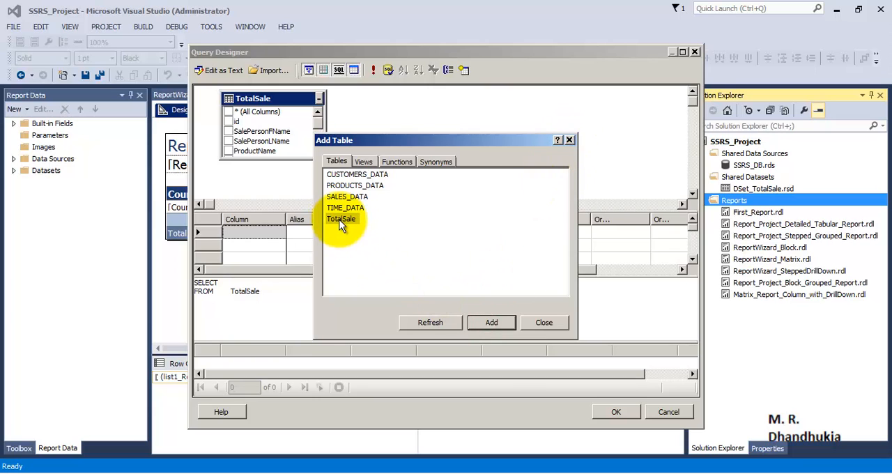
left_click(544, 322)
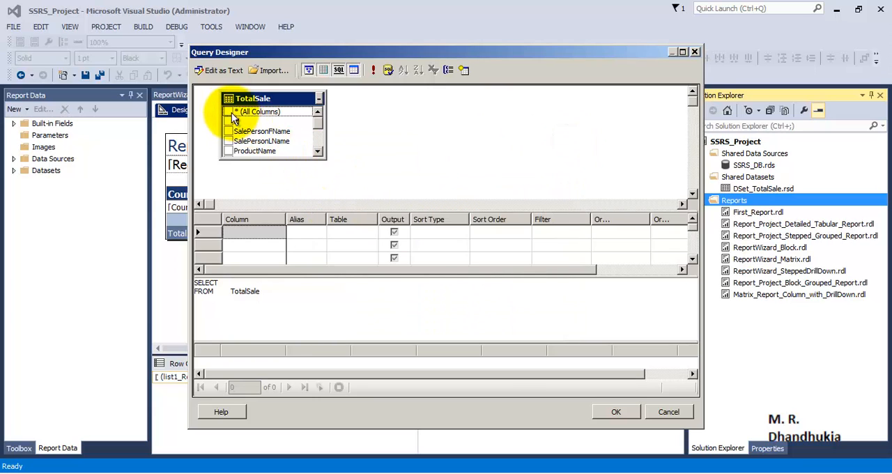
left_click(615, 411)
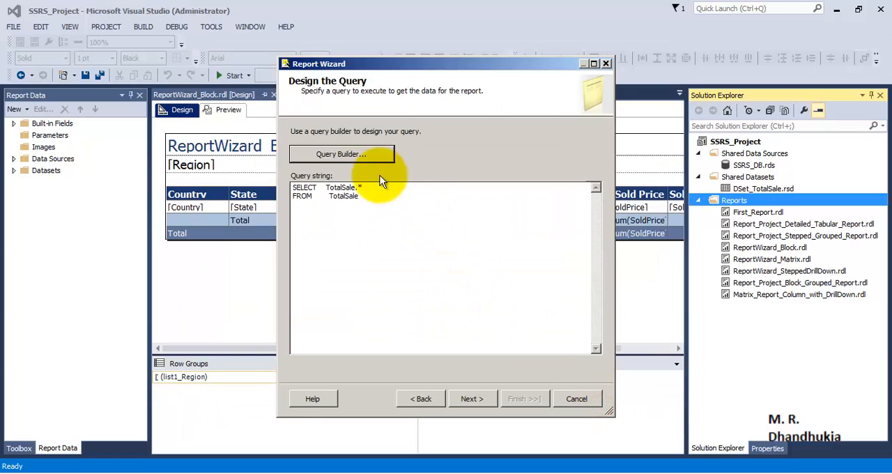
Step: Keep the Tabular report type and move names, product, items sold, price, date and City to Details
left_click(471, 398)
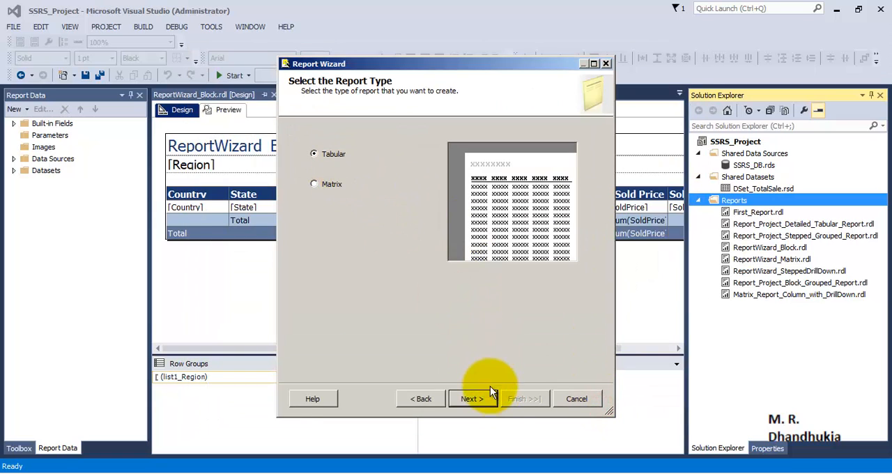
left_click(471, 397)
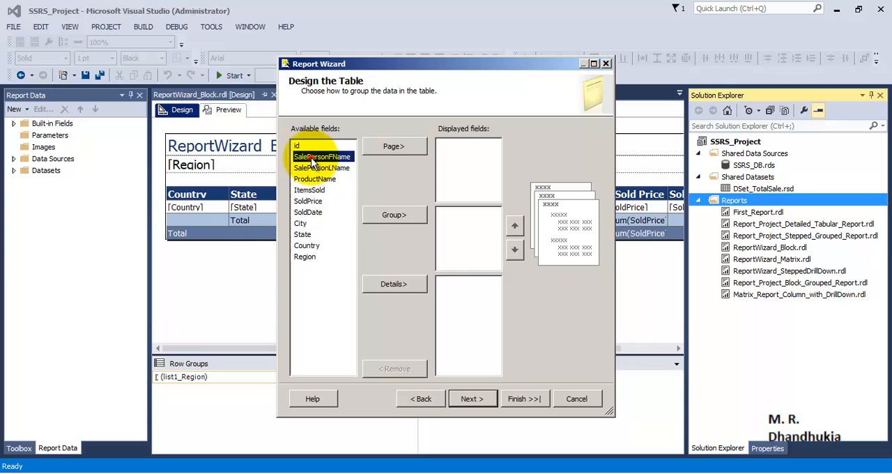
left_click(394, 284)
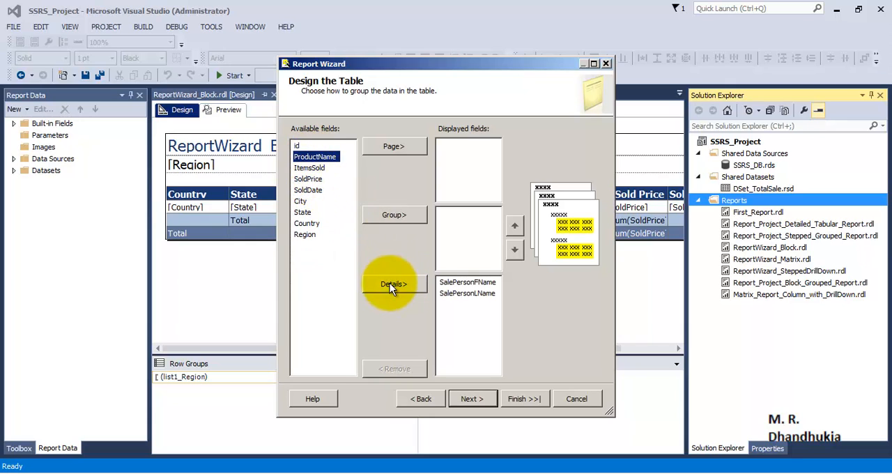
left_click(394, 284)
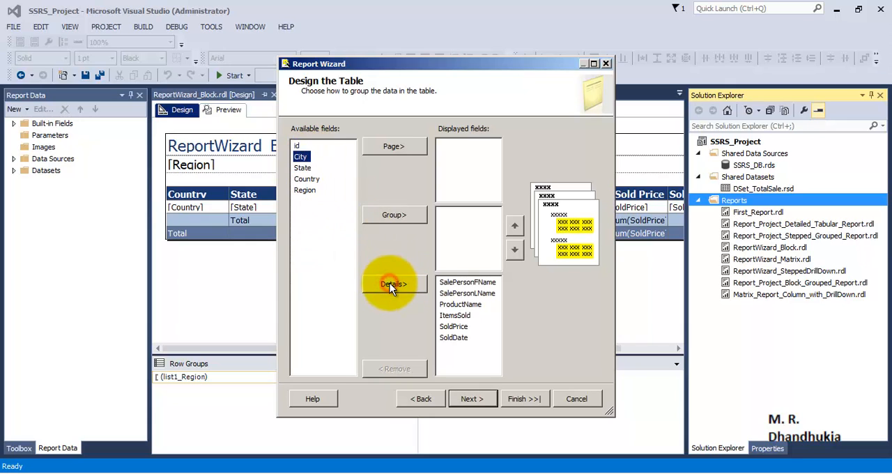
left_click(394, 284)
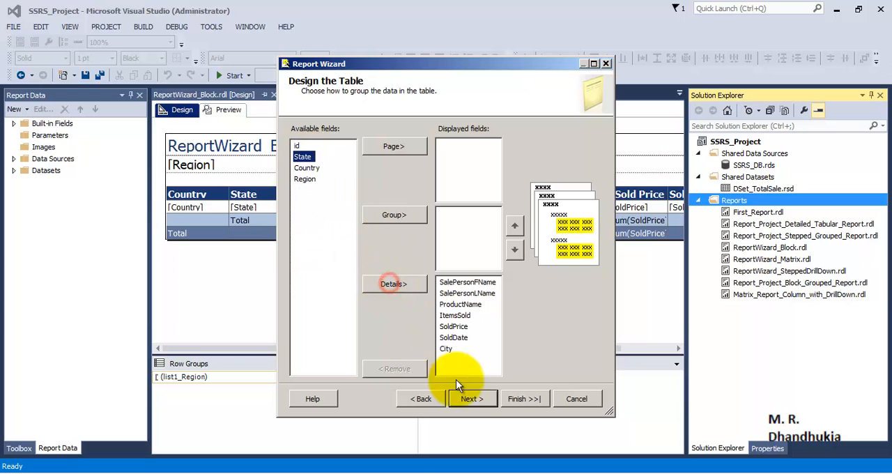
Step: Apply the Corporate table style, name the report 'Sales Report', and finish the wizard
left_click(471, 398)
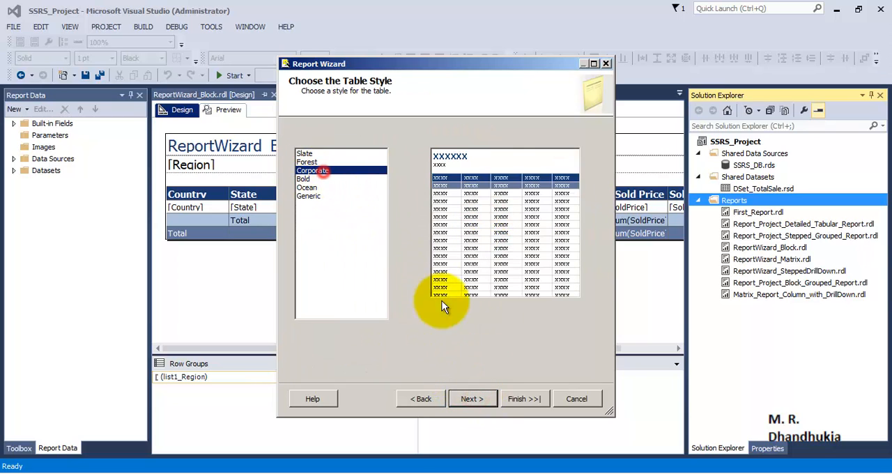
left_click(471, 397)
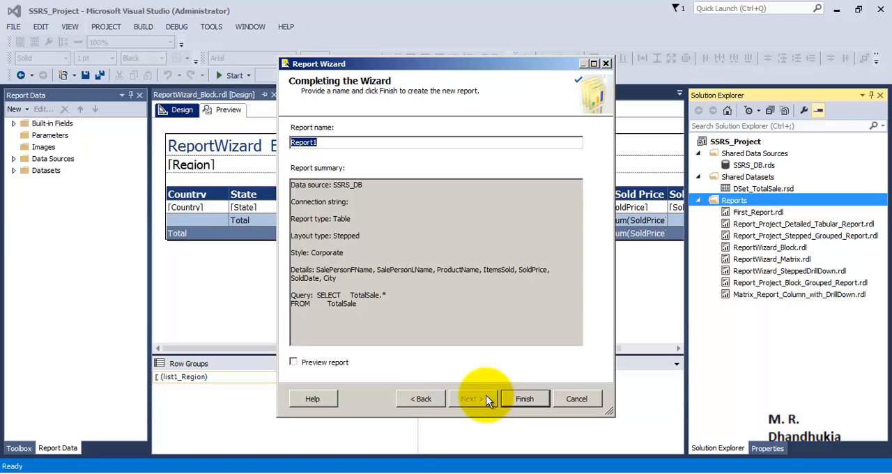
type("Sales Repor")
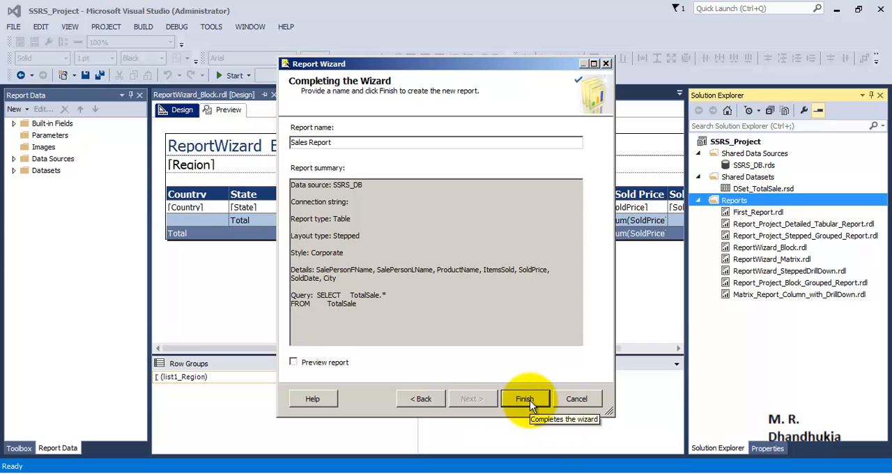
left_click(524, 398)
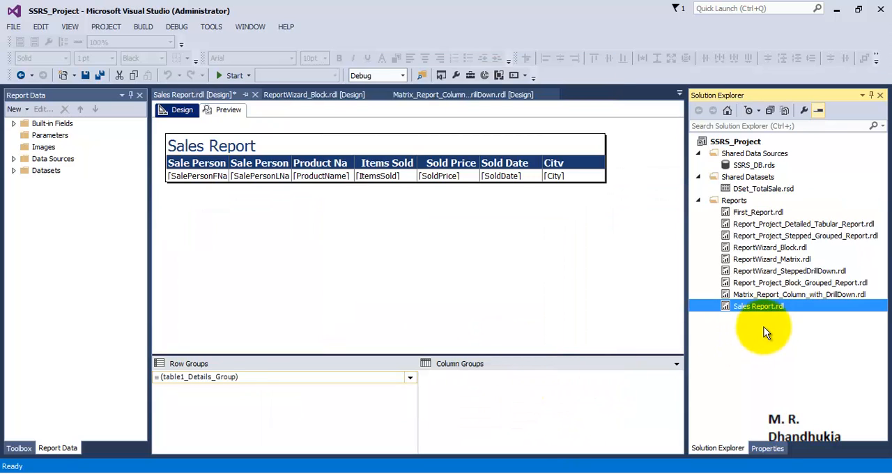
Step: Preview the Sales Report's sales rows, then switch back to the Design layout
left_click(228, 109)
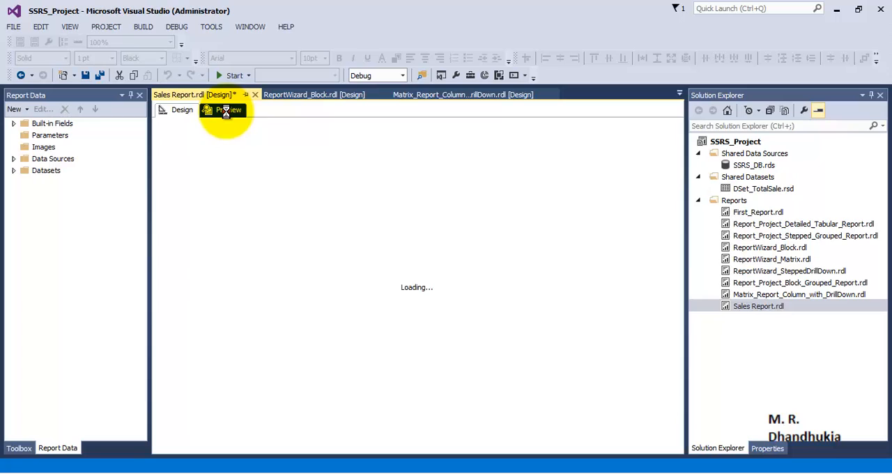
left_click(229, 109)
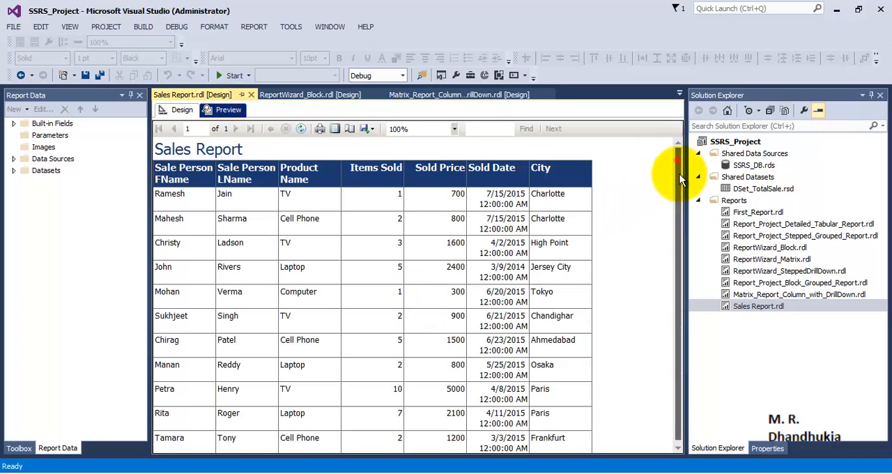
mouse_move(483, 297)
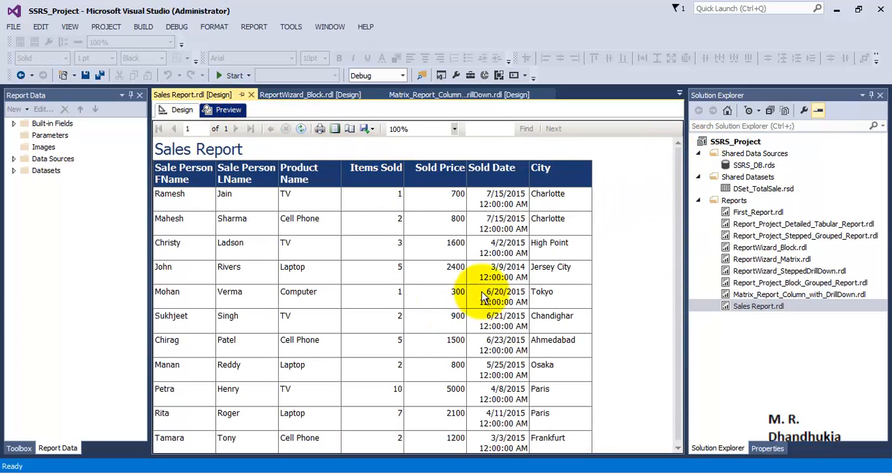
left_click(182, 109)
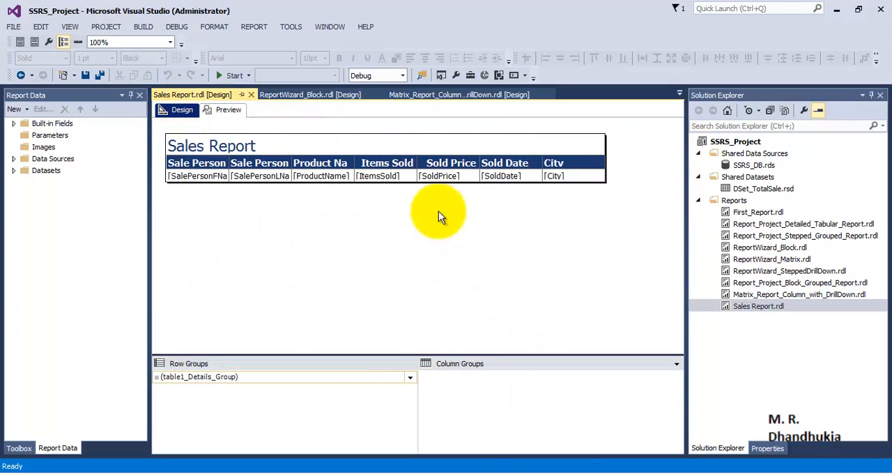
mouse_move(456, 258)
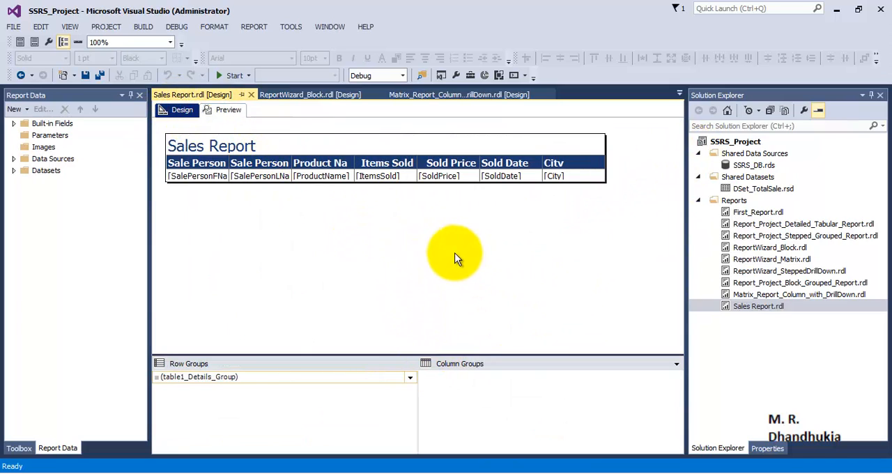
Step: Open Report Properties, review page setup keeping Letter paper, then view the Code page
right_click(457, 252)
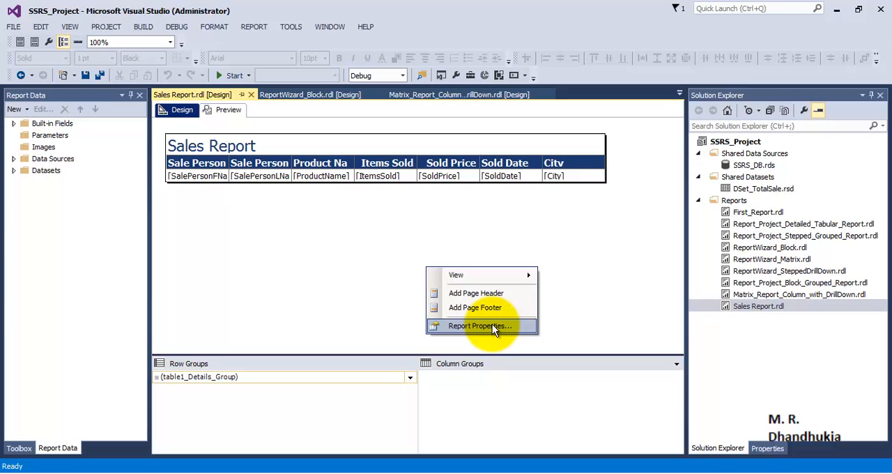
left_click(479, 325)
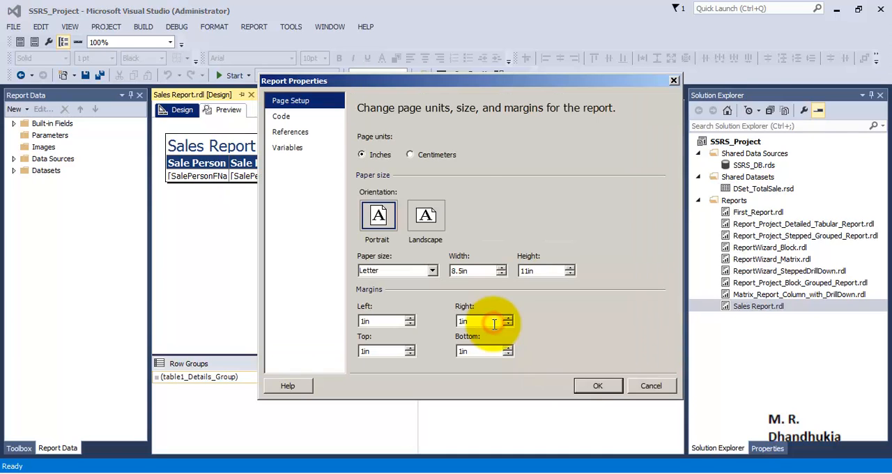
mouse_move(495, 230)
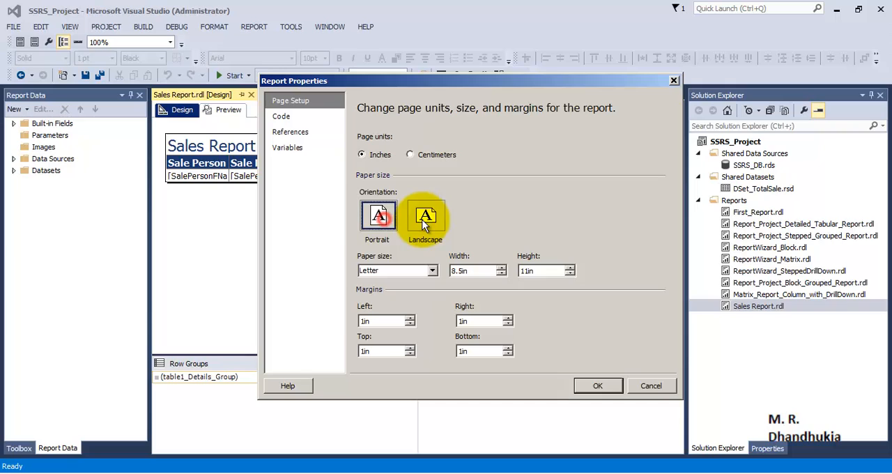
left_click(377, 216)
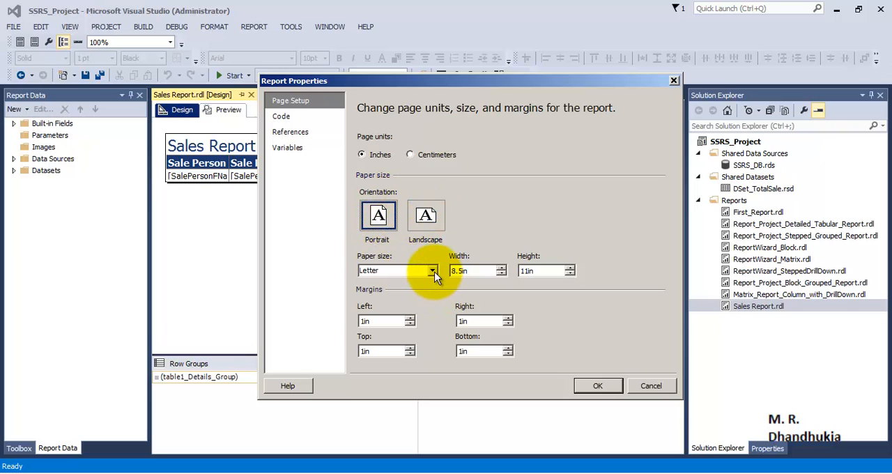
left_click(432, 271)
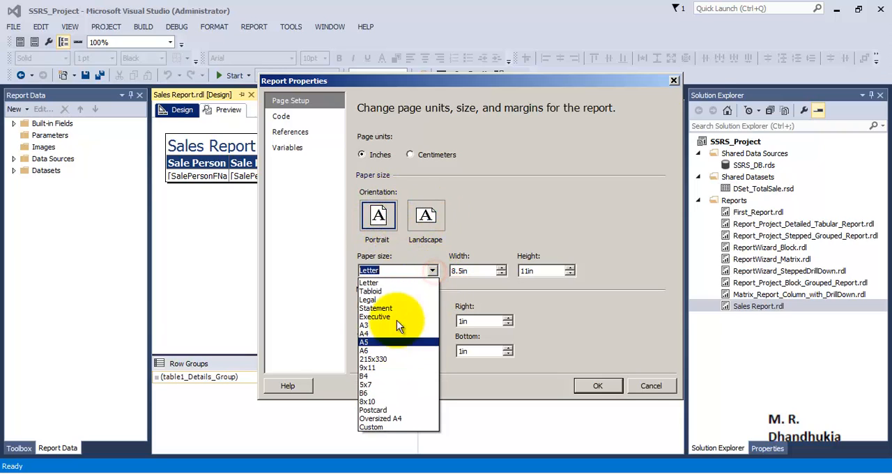
left_click(369, 283)
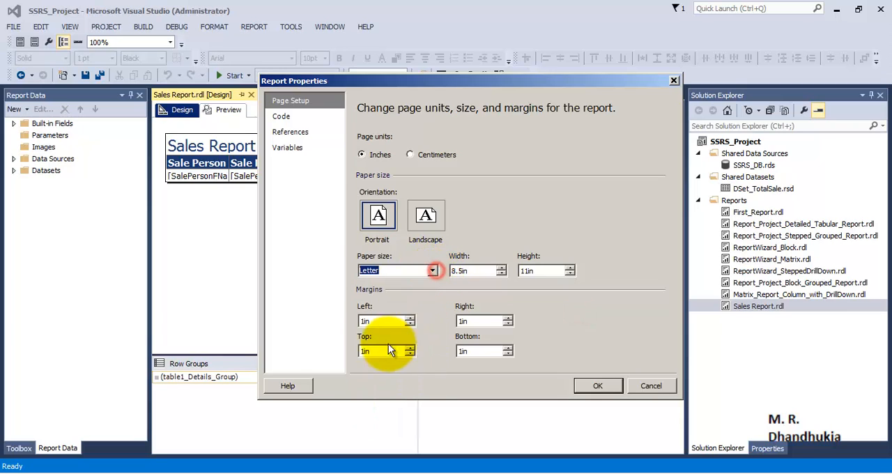
mouse_move(388, 332)
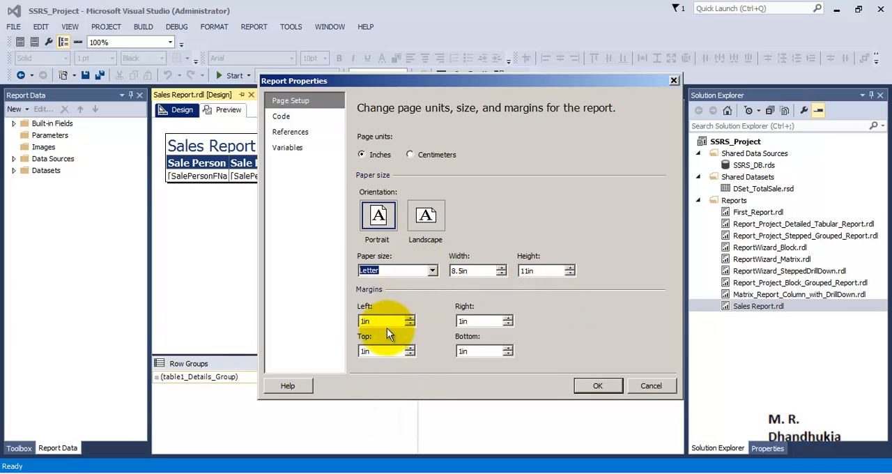
left_click(484, 321)
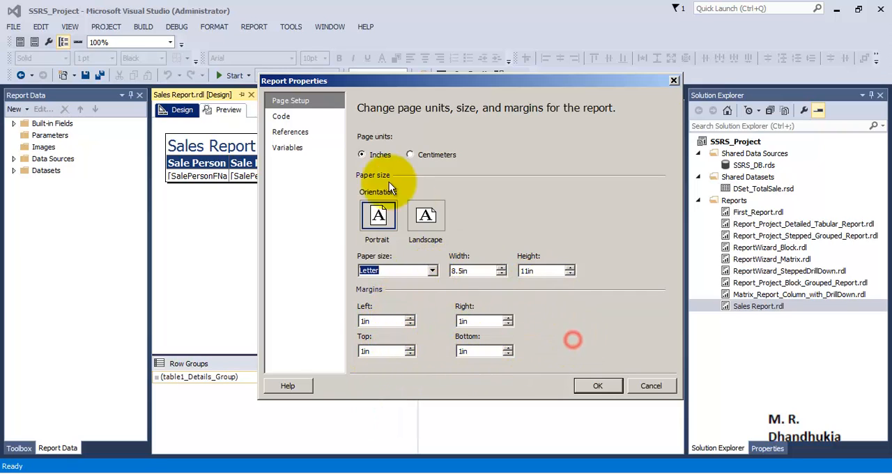
left_click(281, 116)
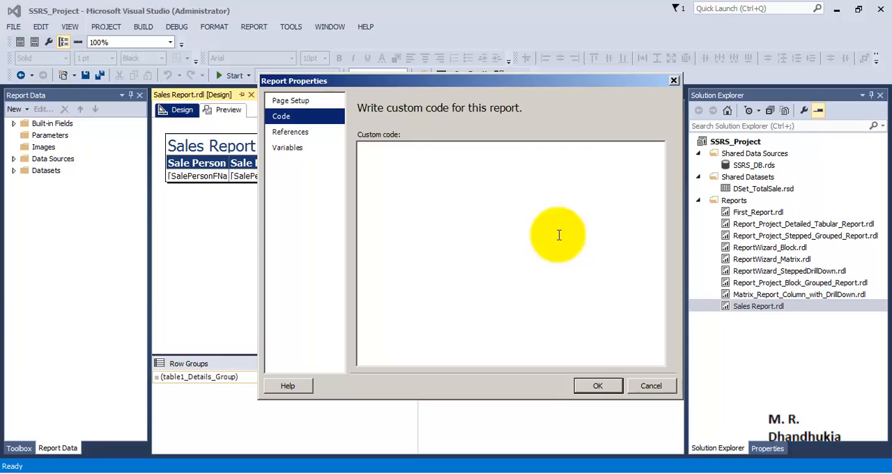
mouse_move(398, 166)
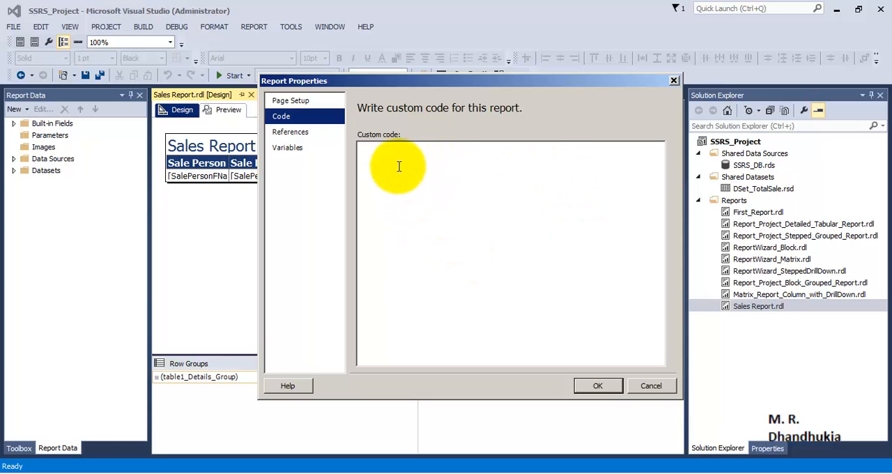
mouse_move(409, 172)
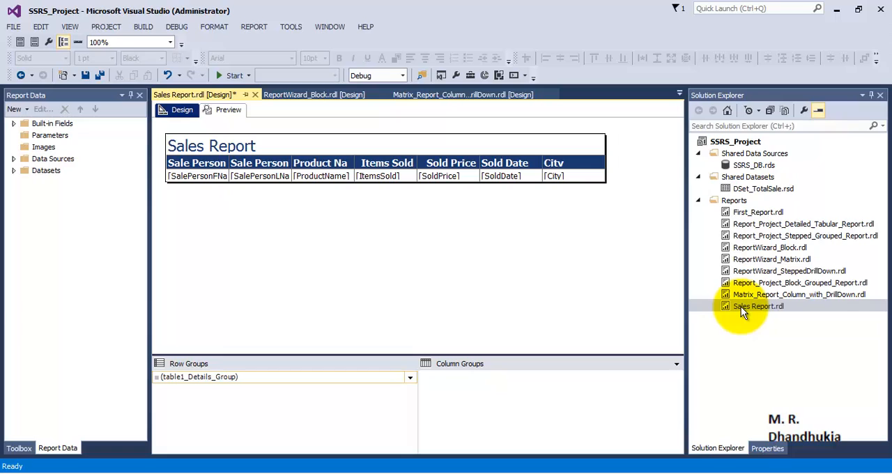
mouse_move(760, 349)
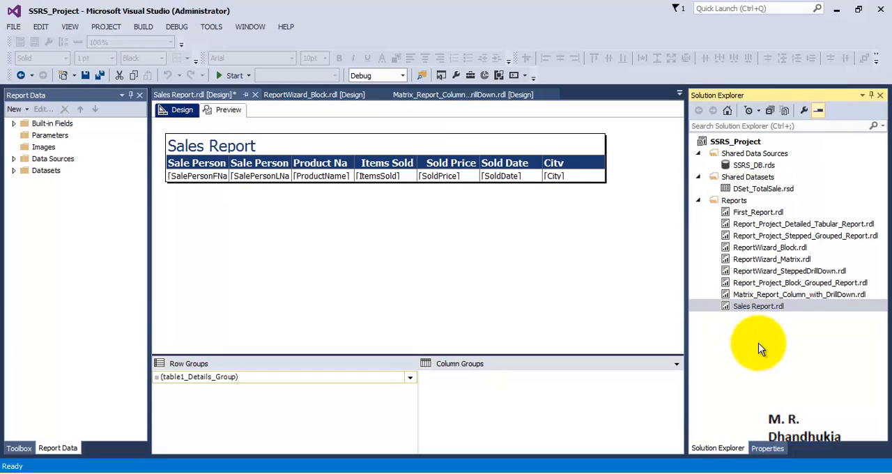
mouse_move(134, 67)
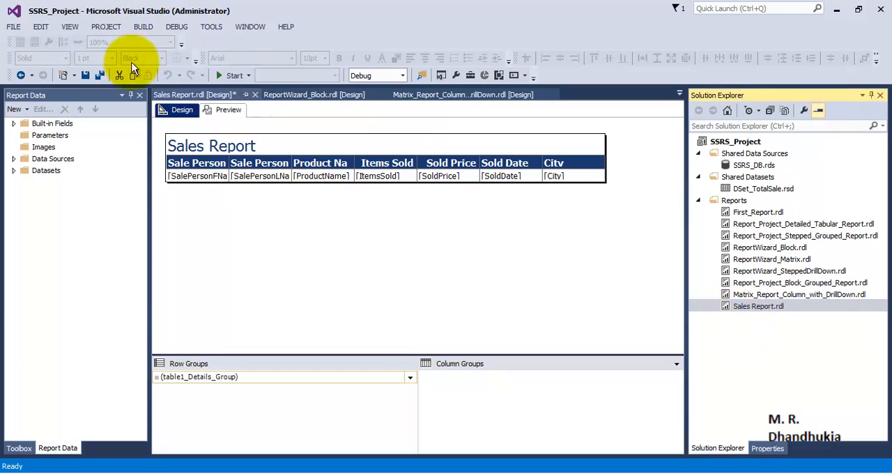